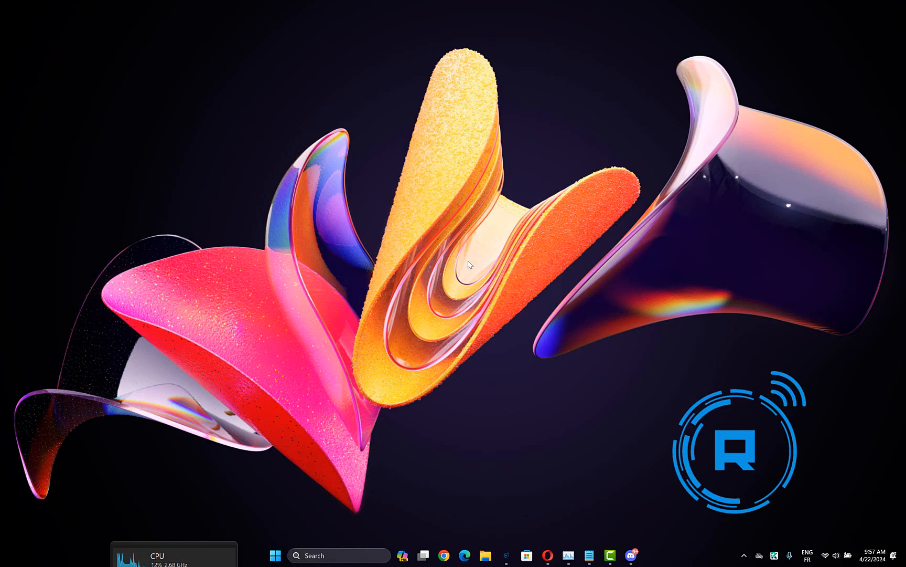
Launch Chrome from the taskbar and bring up its three-dot main menu.
{"action": "left_click", "coordinate": [444, 555]}
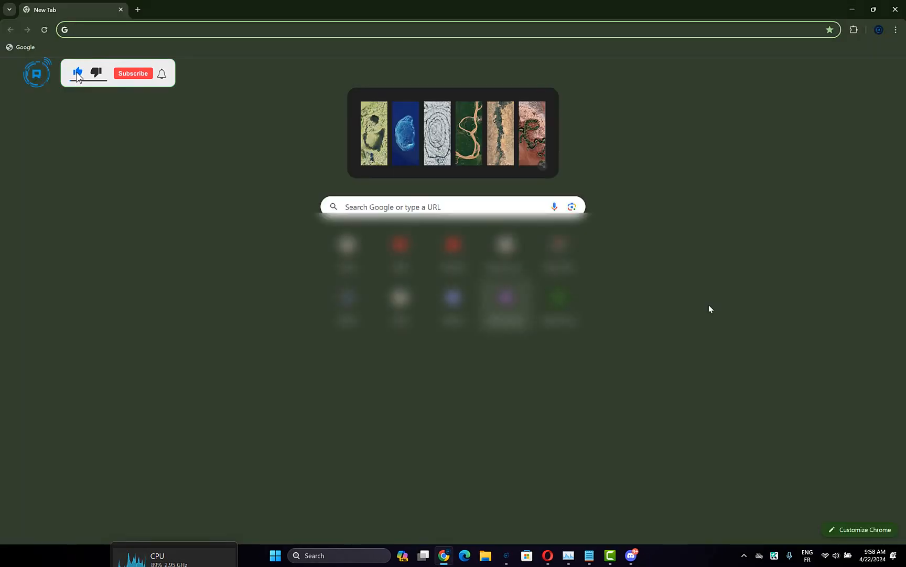
{"action": "left_click", "coordinate": [133, 73]}
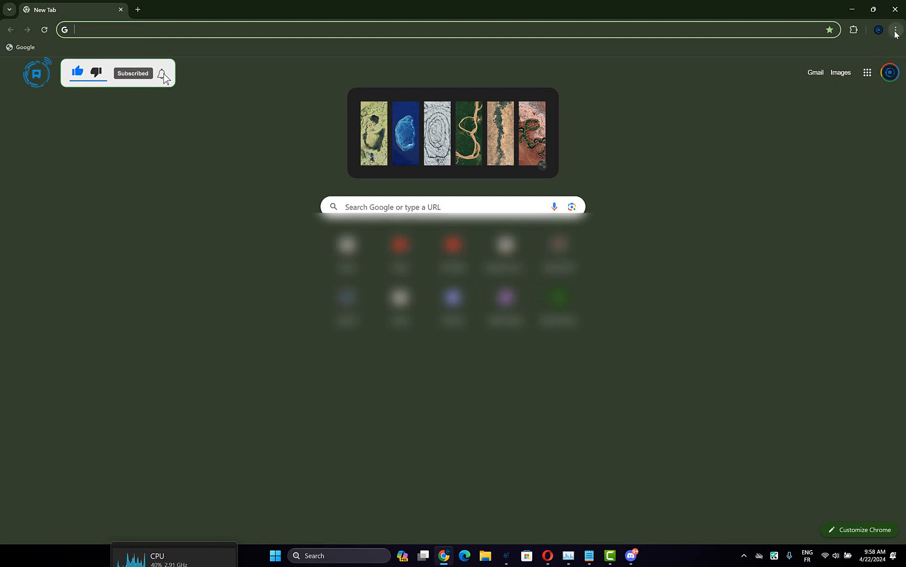
{"action": "left_click", "coordinate": [894, 30]}
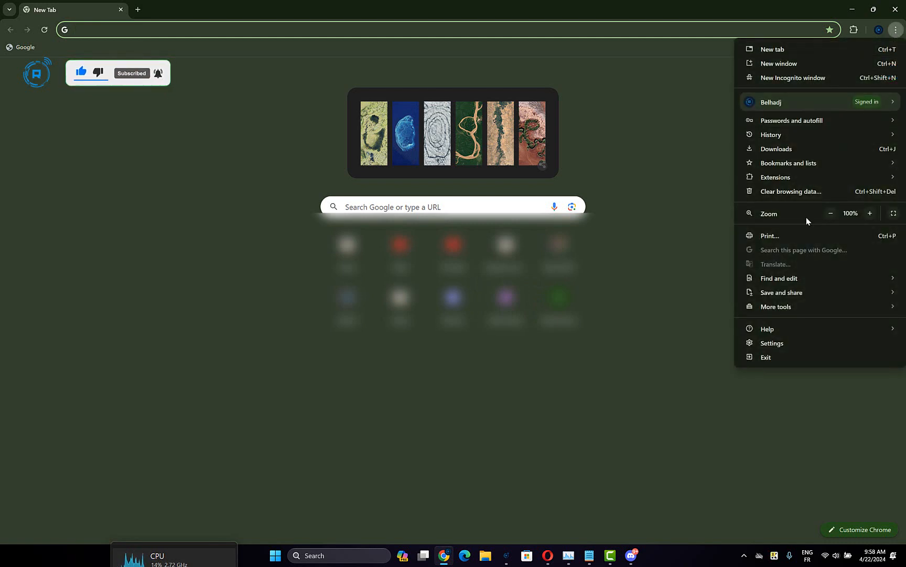
Reach the Third-party cookies page under Settings > Privacy and security.
{"action": "left_click", "coordinate": [772, 342]}
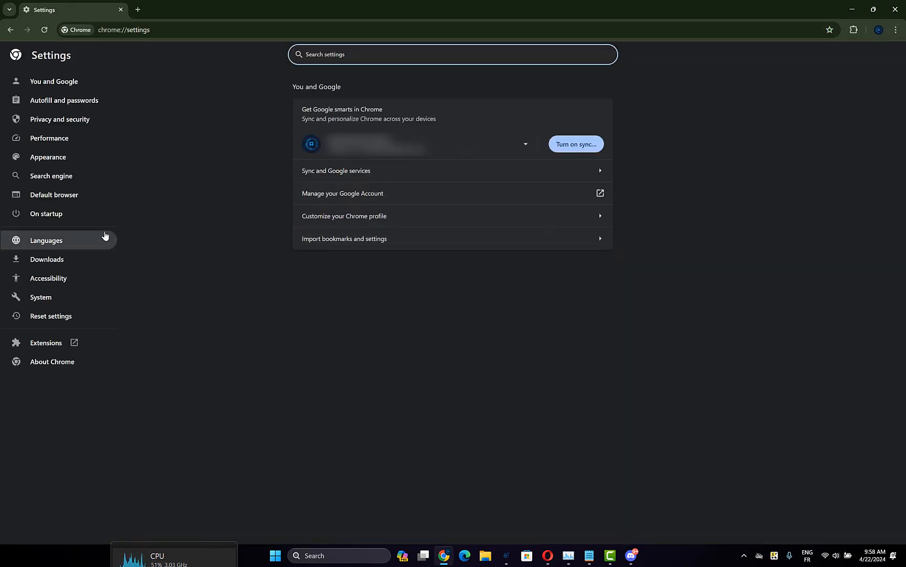
{"action": "left_click", "coordinate": [59, 119]}
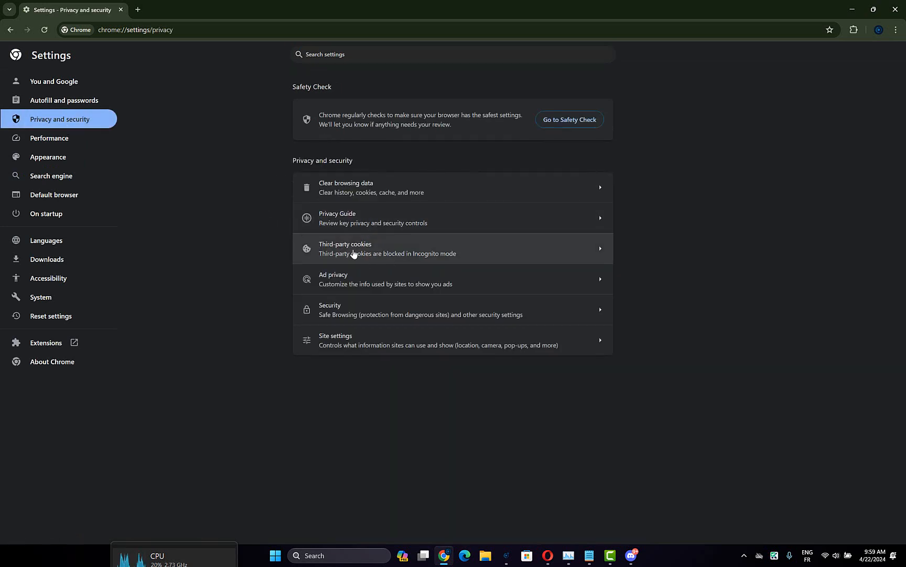
{"action": "left_click", "coordinate": [354, 248]}
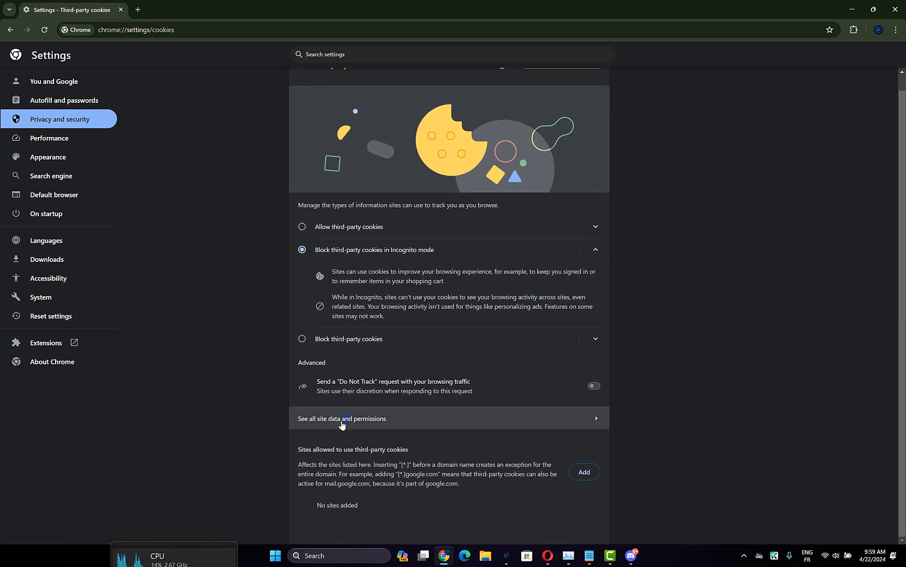
Show all stored site data (393 MB) and delete the data for every site.
{"action": "left_click", "coordinate": [342, 418]}
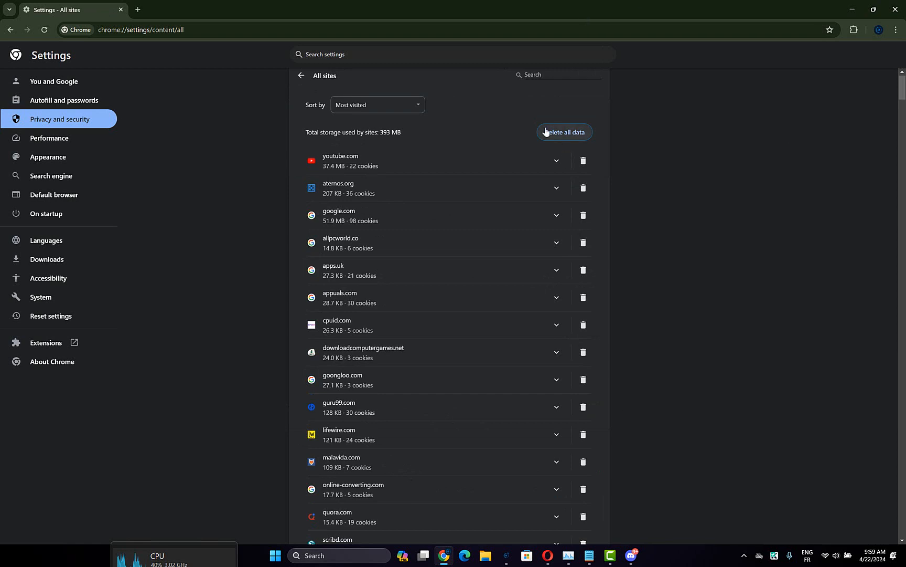
{"action": "mouse_move", "coordinate": [363, 130]}
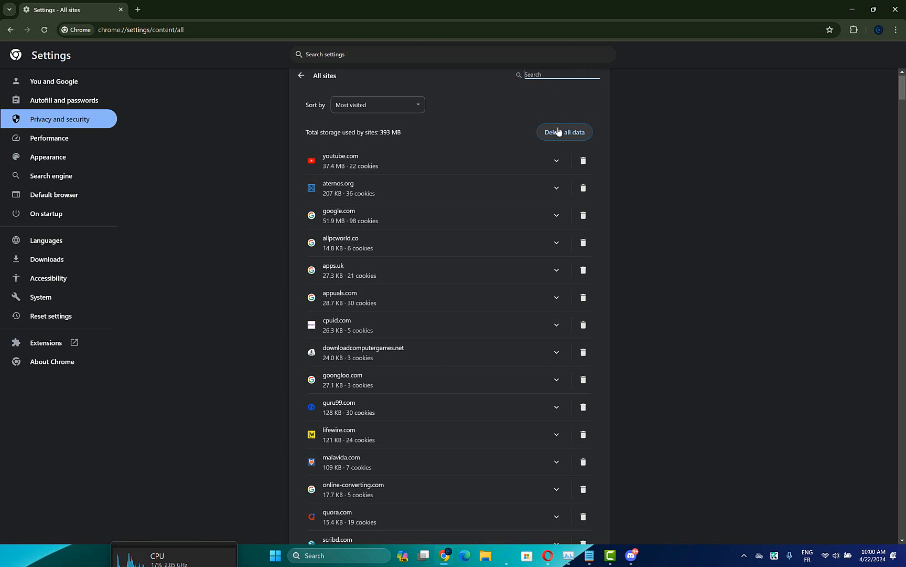
{"action": "left_click", "coordinate": [565, 132]}
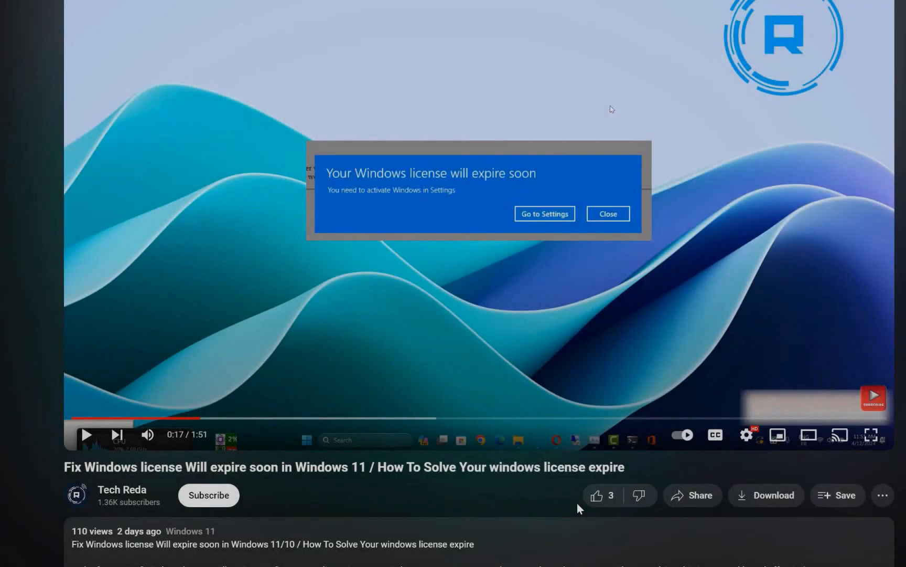
Like the Windows license tutorial video and subscribe to the Tech Reda channel.
{"action": "left_click", "coordinate": [208, 495]}
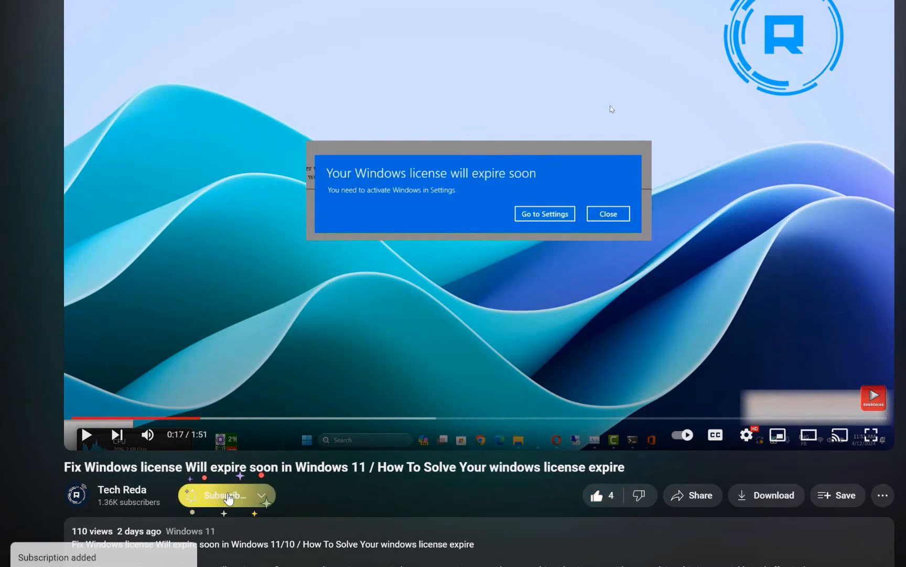
{"action": "left_click", "coordinate": [226, 495]}
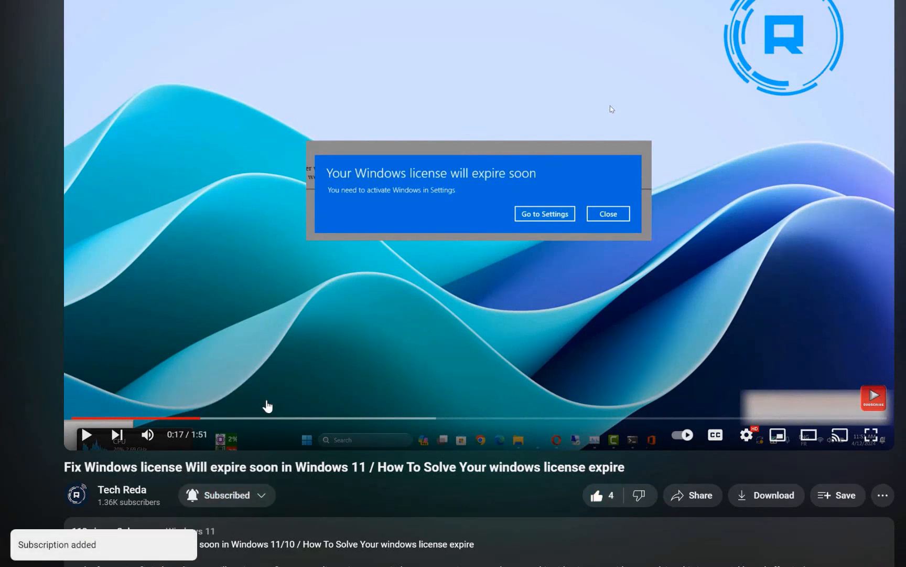